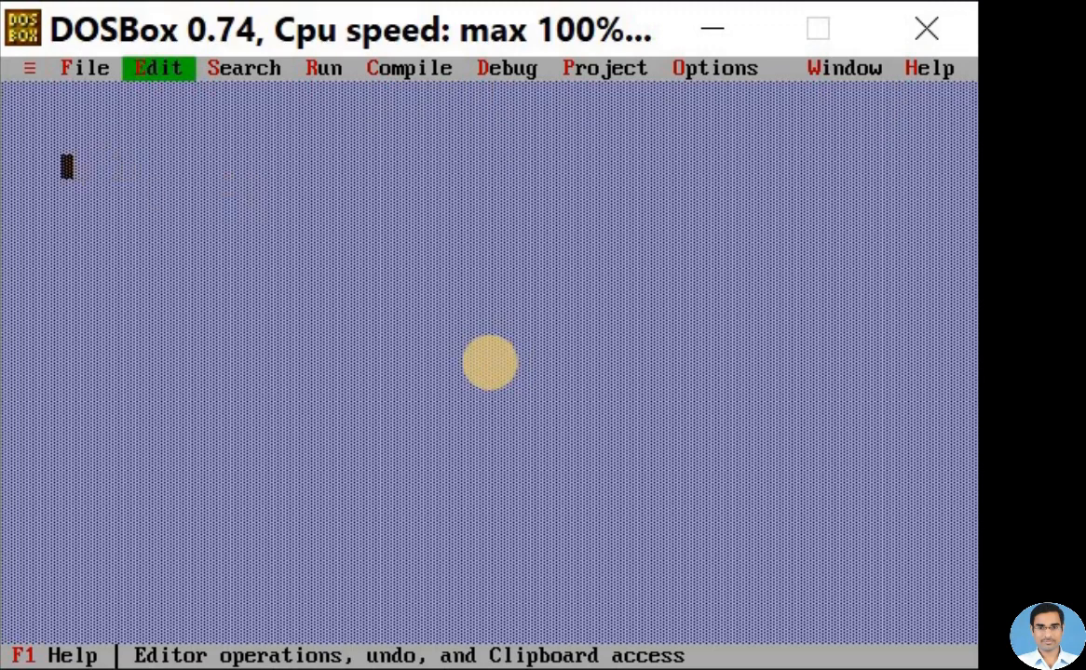
Step: Create a new blank source file NONAME00.CPP for the 'Learning Its Easy' program
click(86, 67)
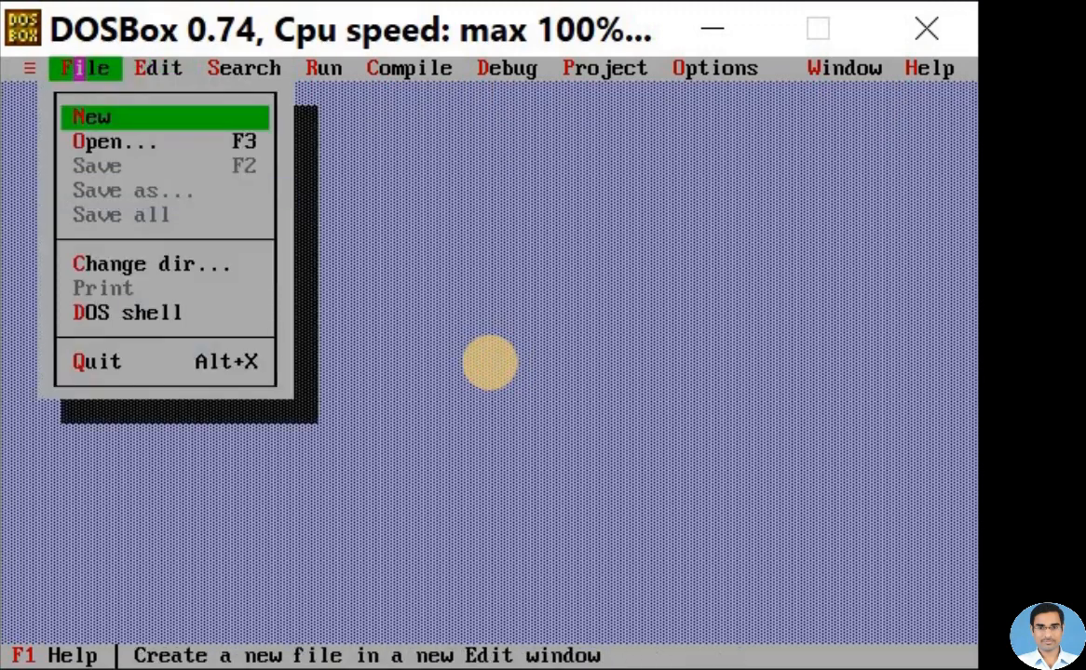
click(91, 116)
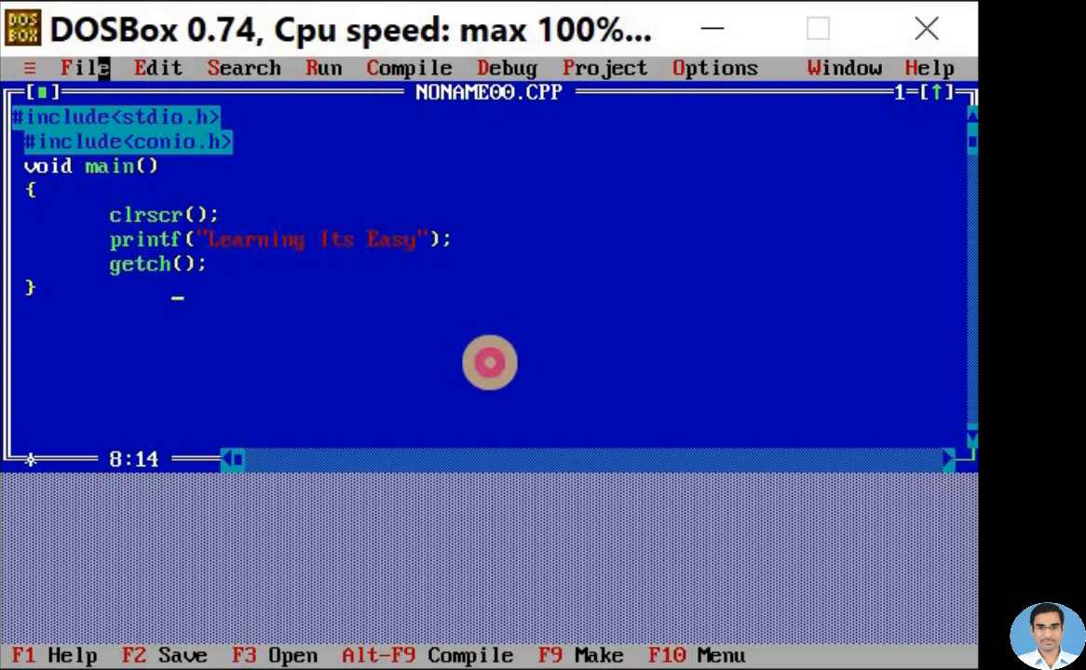
Step: Bring up the File menu to begin saving the unsaved NONAME00.CPP program
click(85, 67)
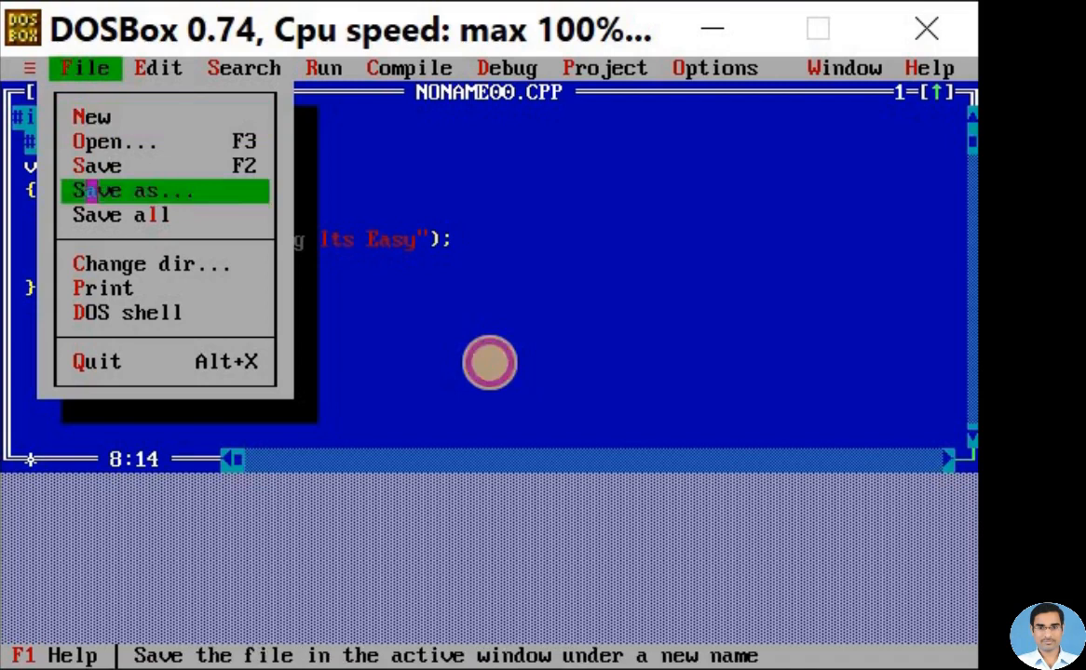
Step: Save the program under the new name program.c via Save As
click(134, 189)
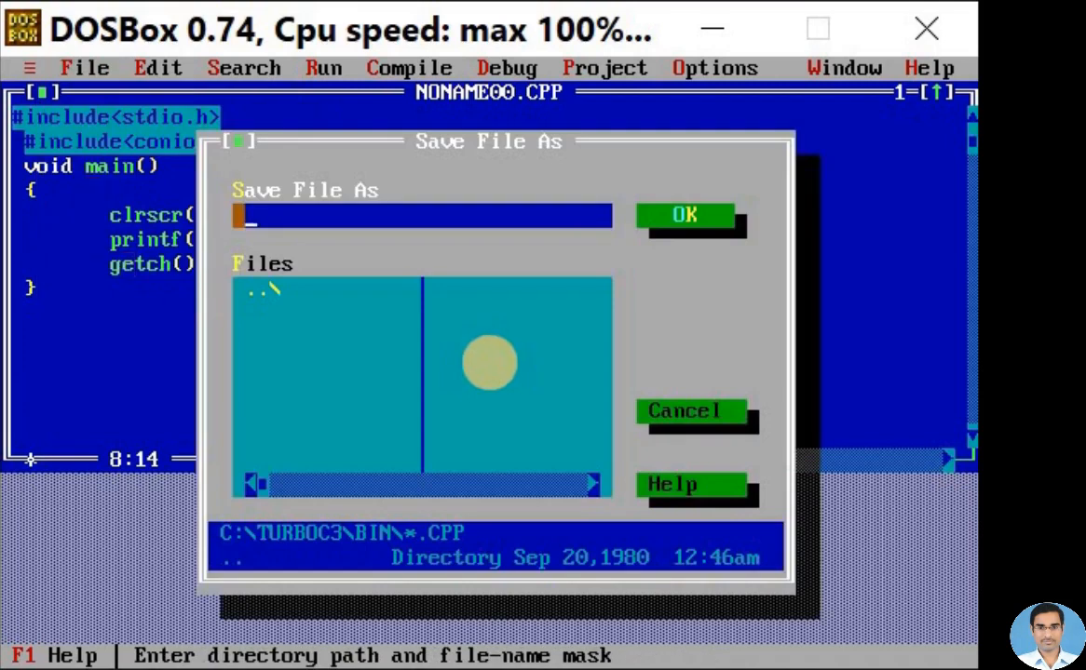
text(p)
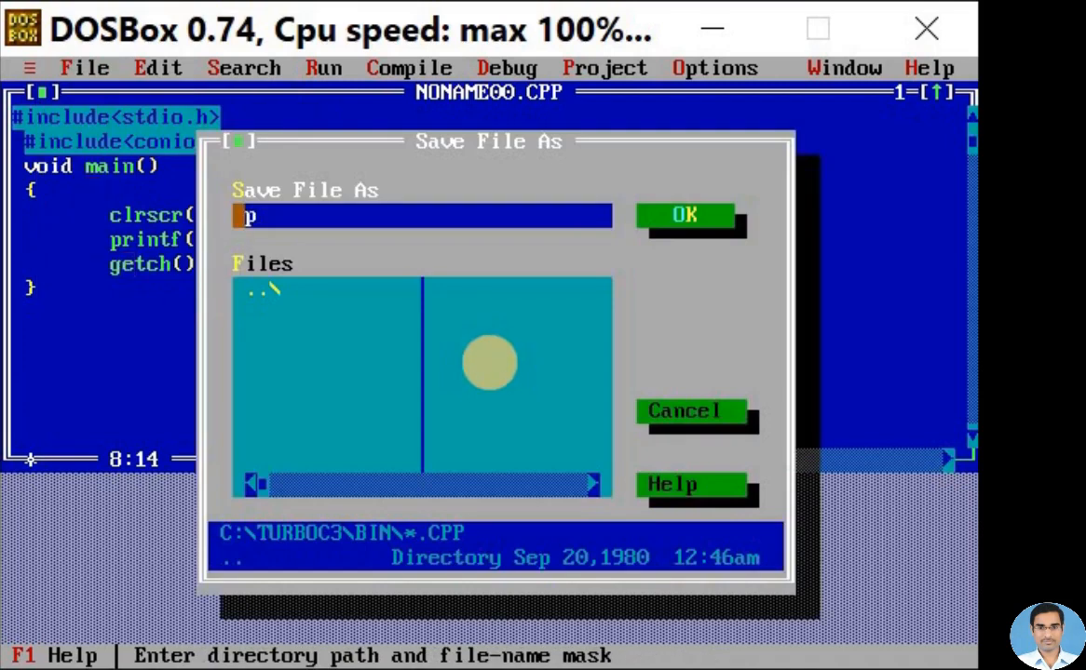
text(rogr)
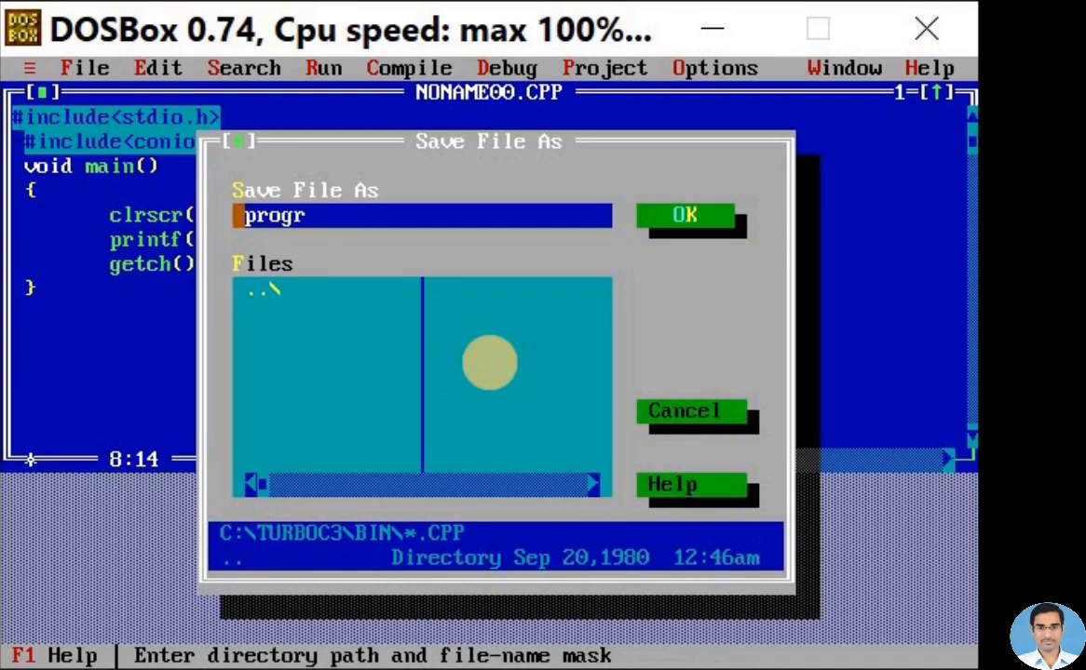
text(am.c)
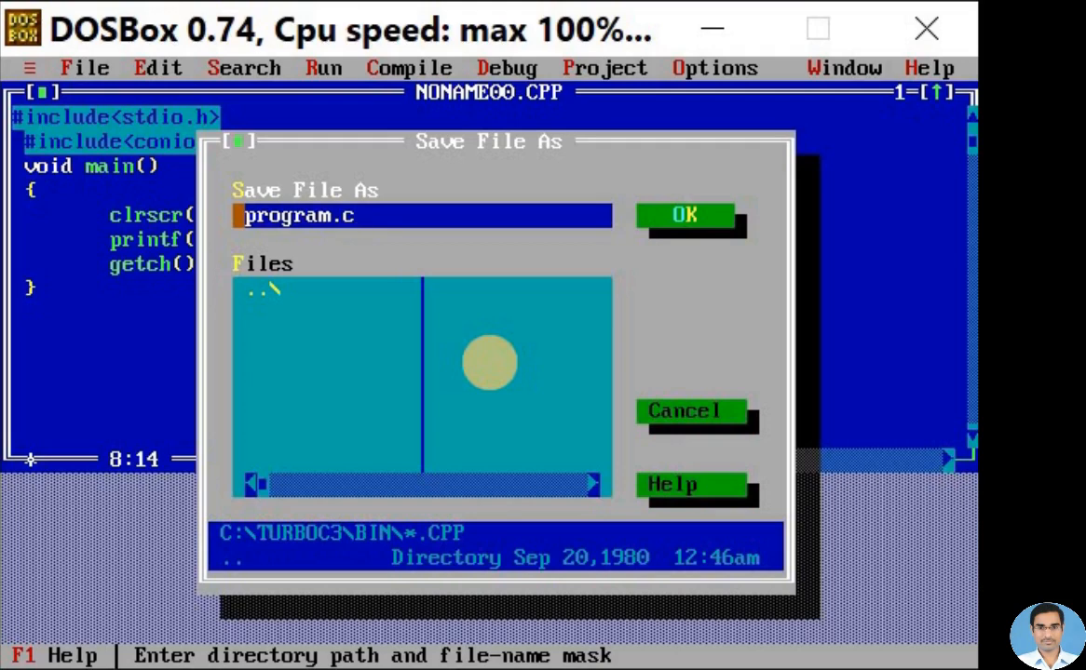
click(685, 216)
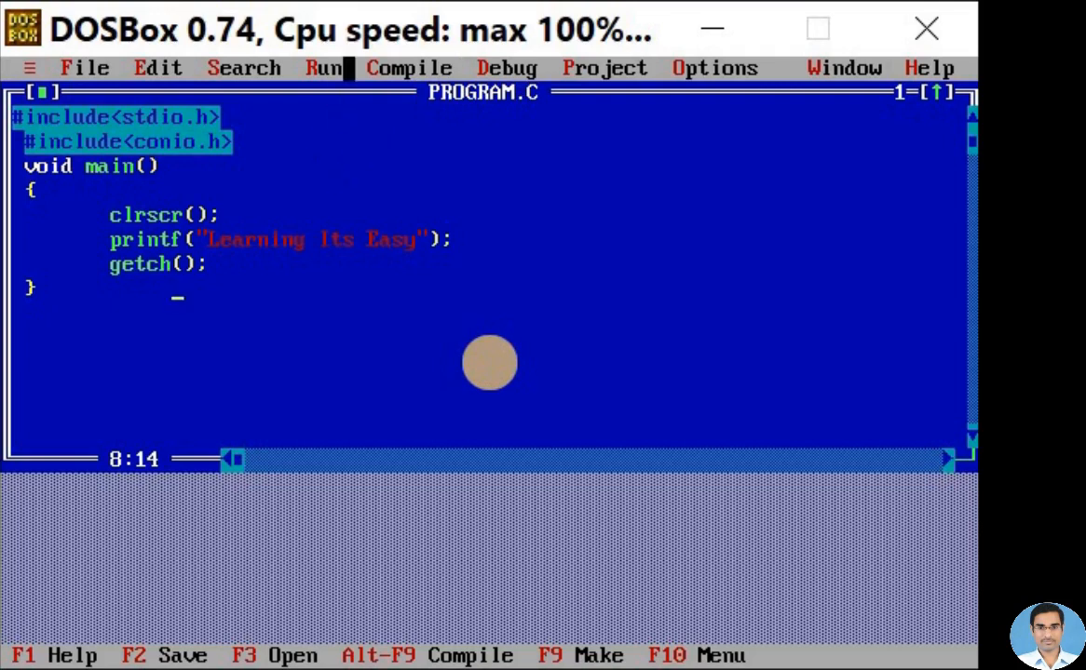
Step: Compile PROGRAM.C with no warnings or errors and return to the source code
click(408, 67)
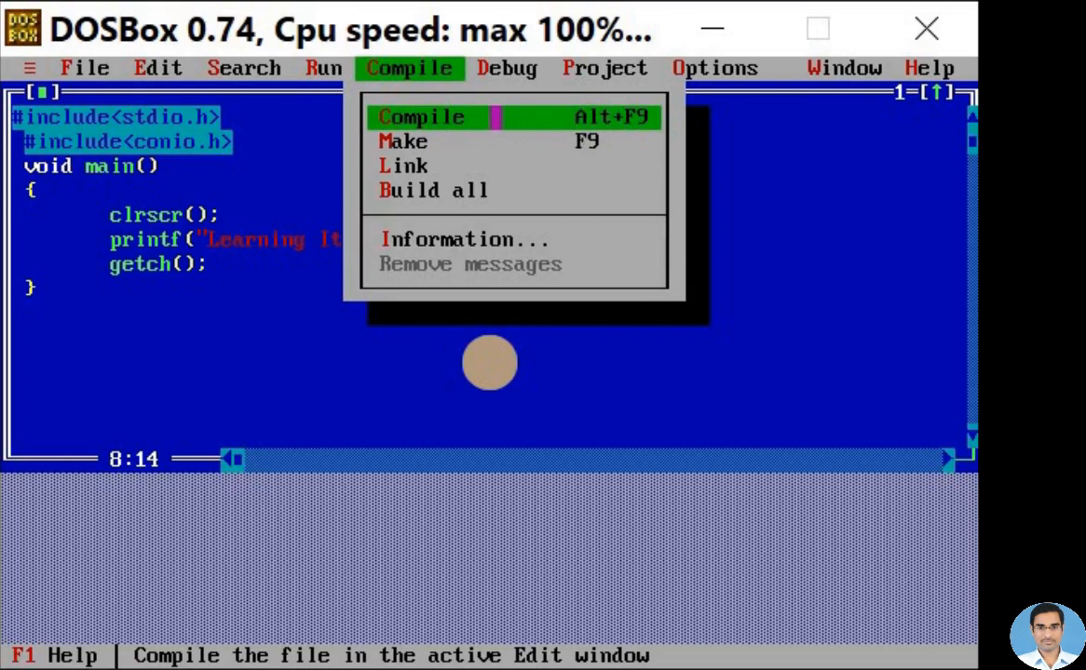
click(421, 115)
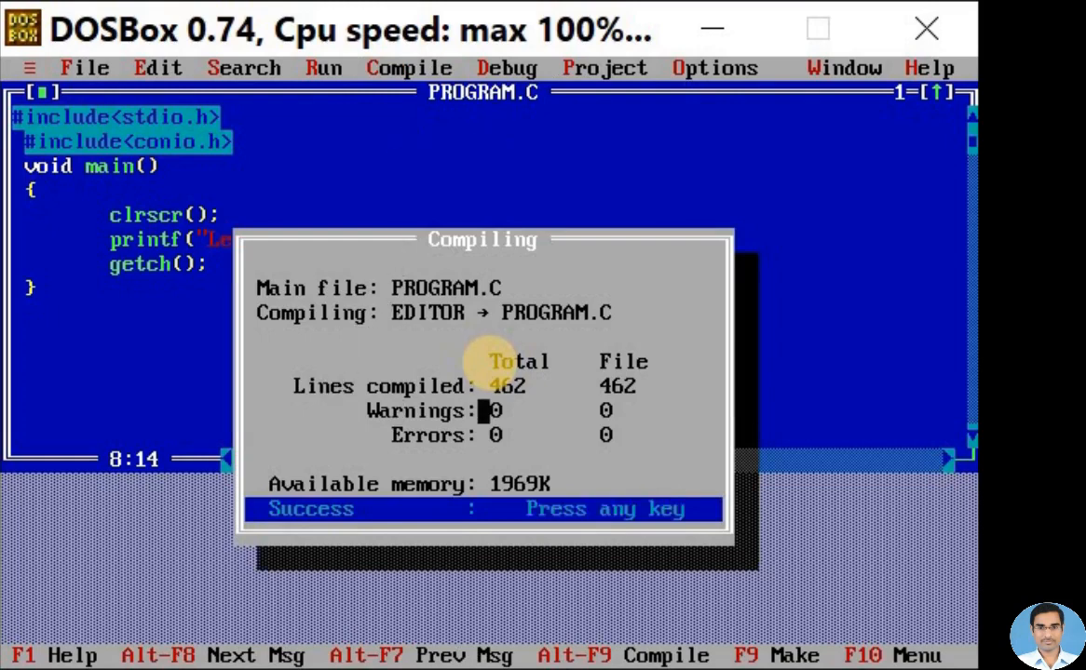
key(enter)
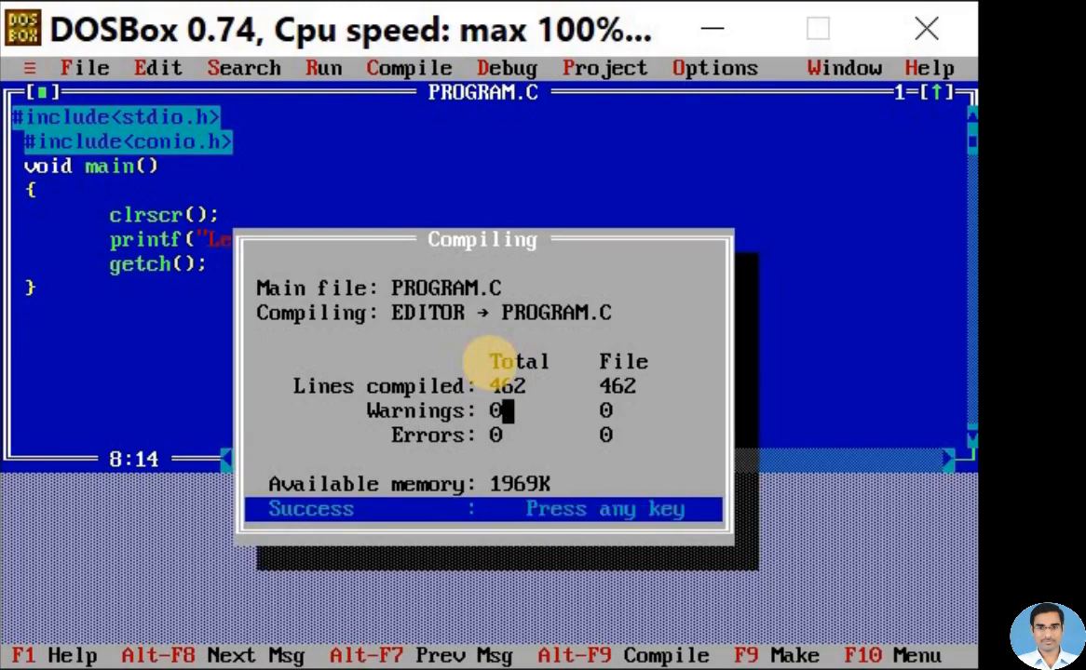
key(enter)
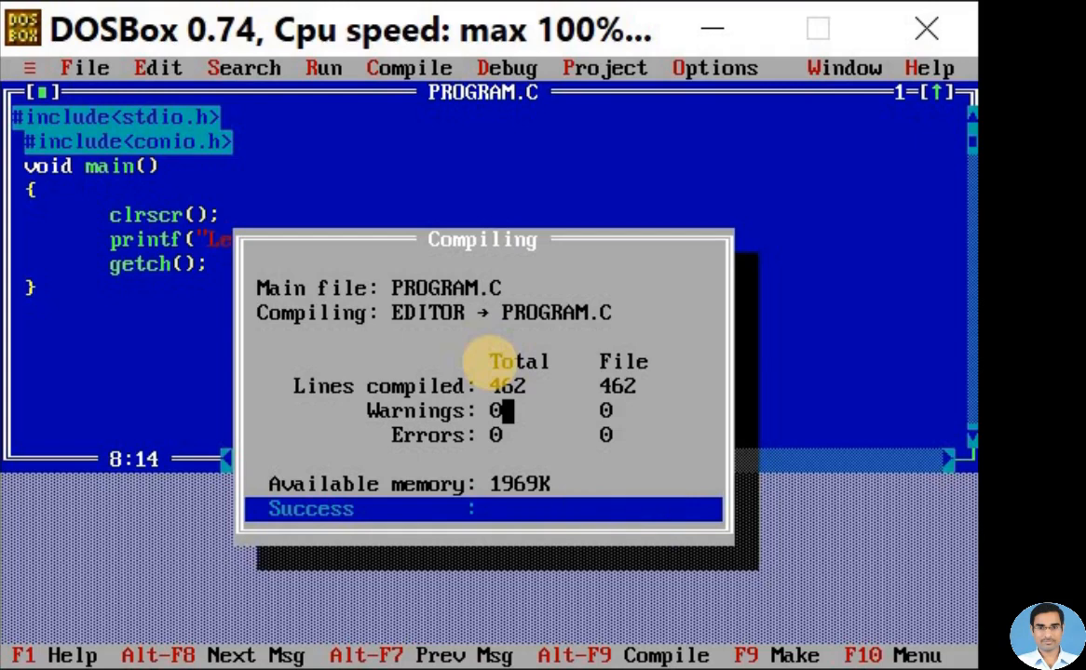
key(enter)
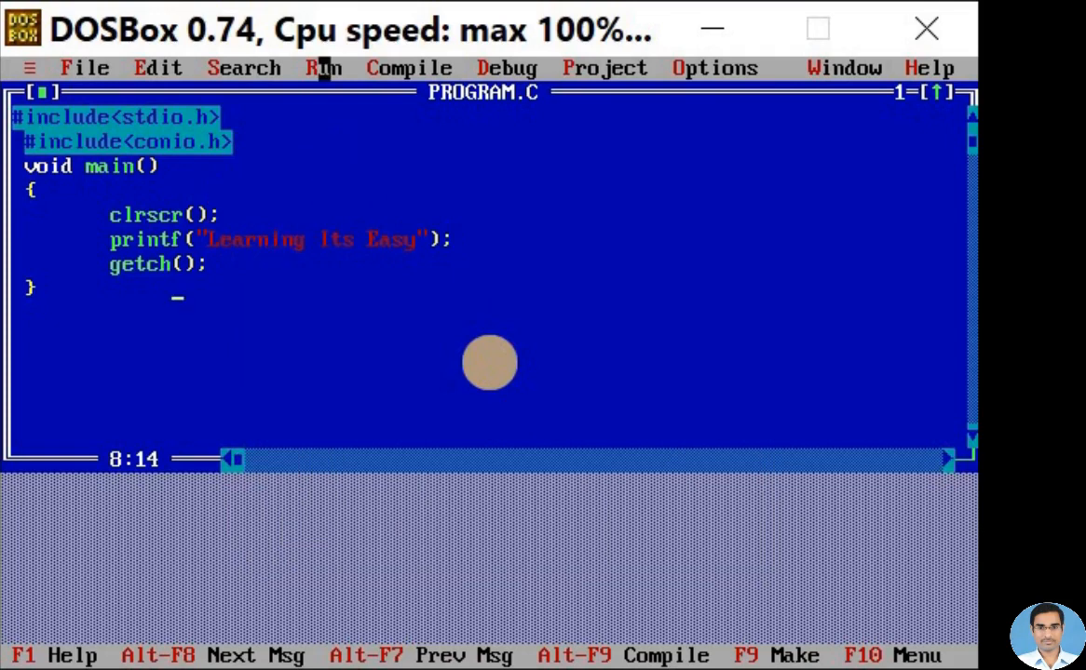
Step: Run PROGRAM.C so the output screen prints 'Learning Its Easy'
click(324, 67)
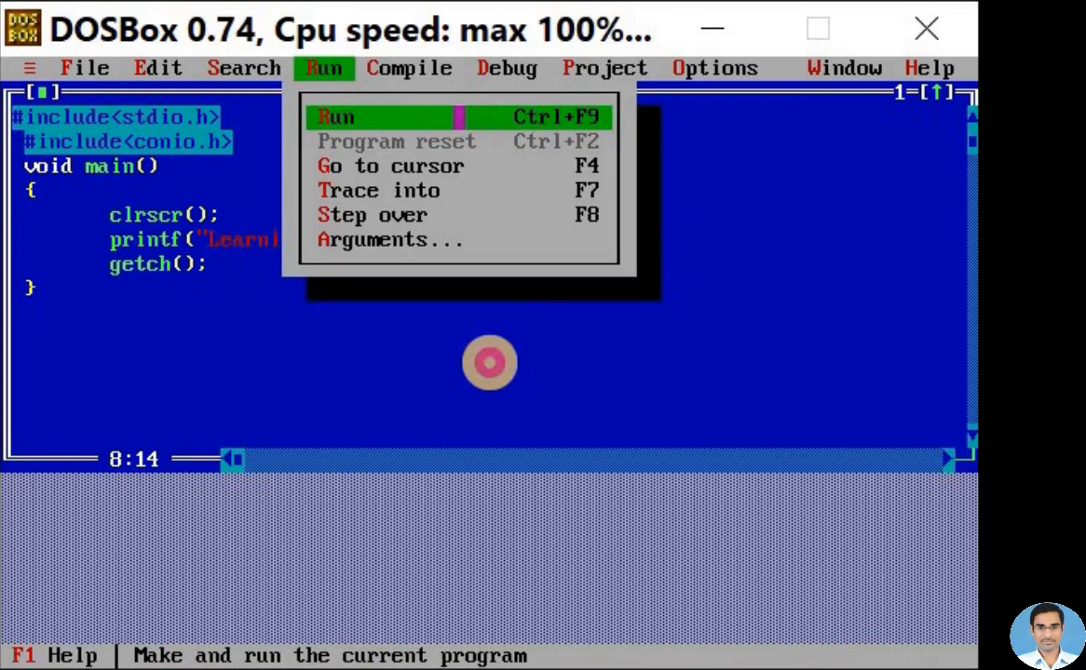
click(336, 115)
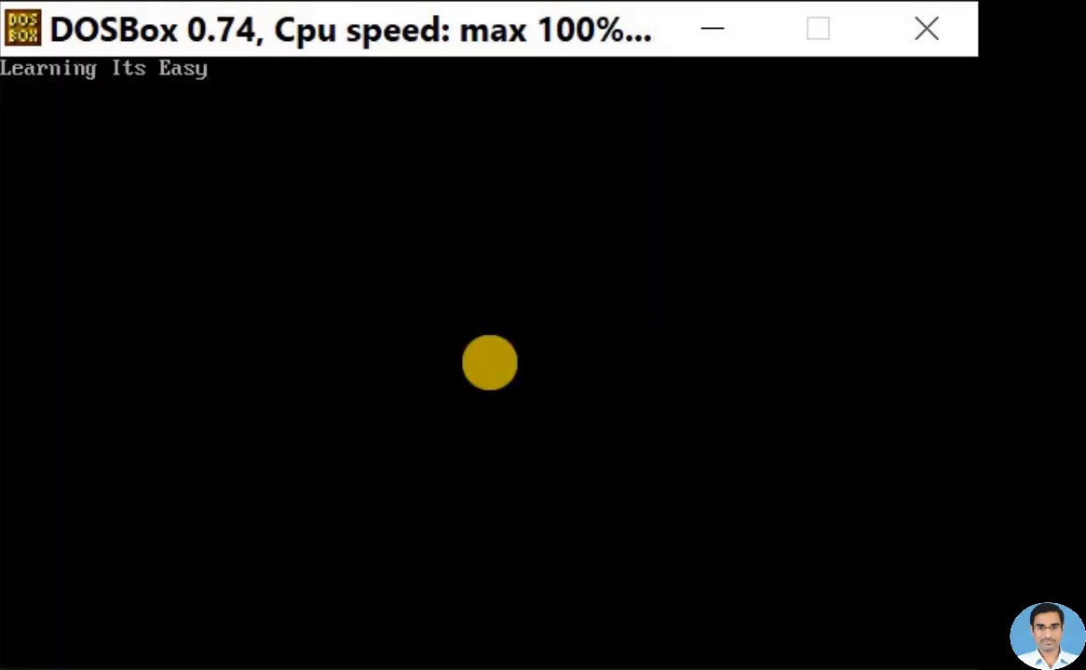